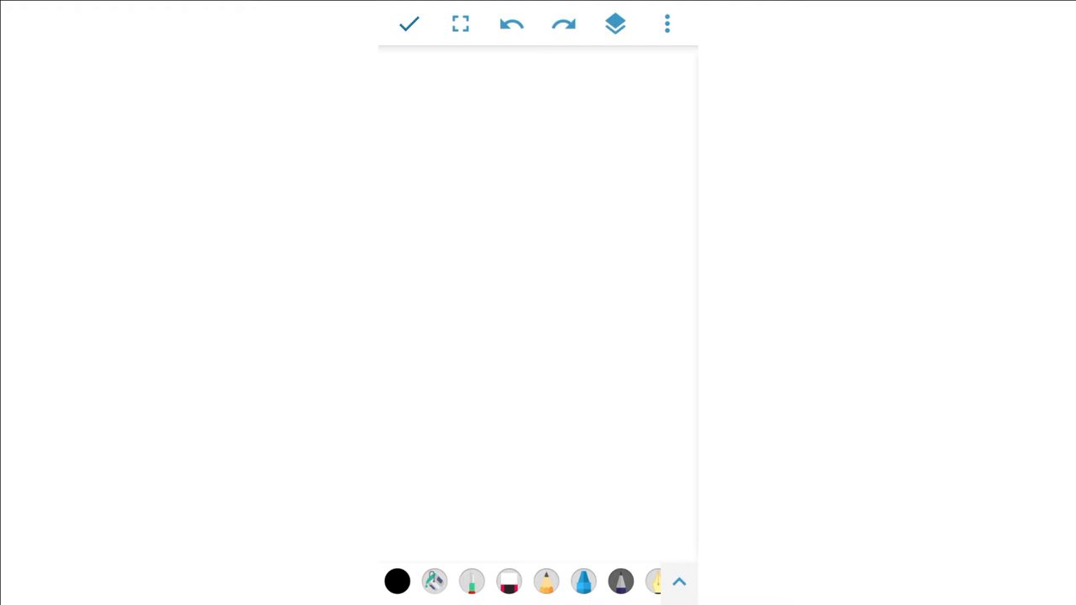
Sketch the fox's long body oval and a curved pointed ear in black pen
{"action": "left_click_drag", "start_coordinate": [530, 236], "coordinate": [529, 367]}
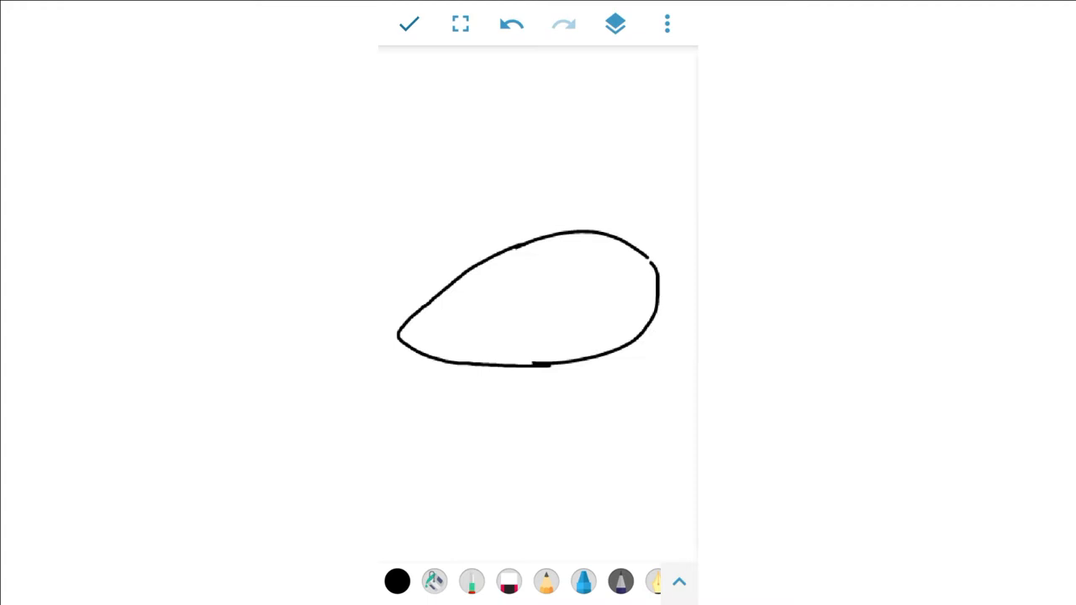
{"action": "left_click", "coordinate": [616, 24]}
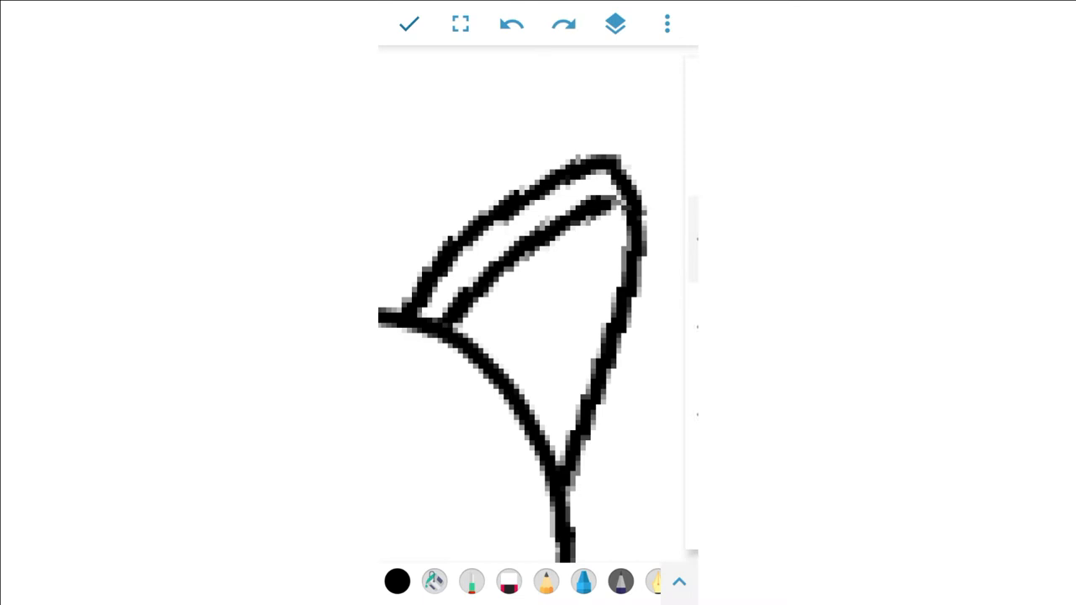
{"action": "left_click", "coordinate": [508, 411]}
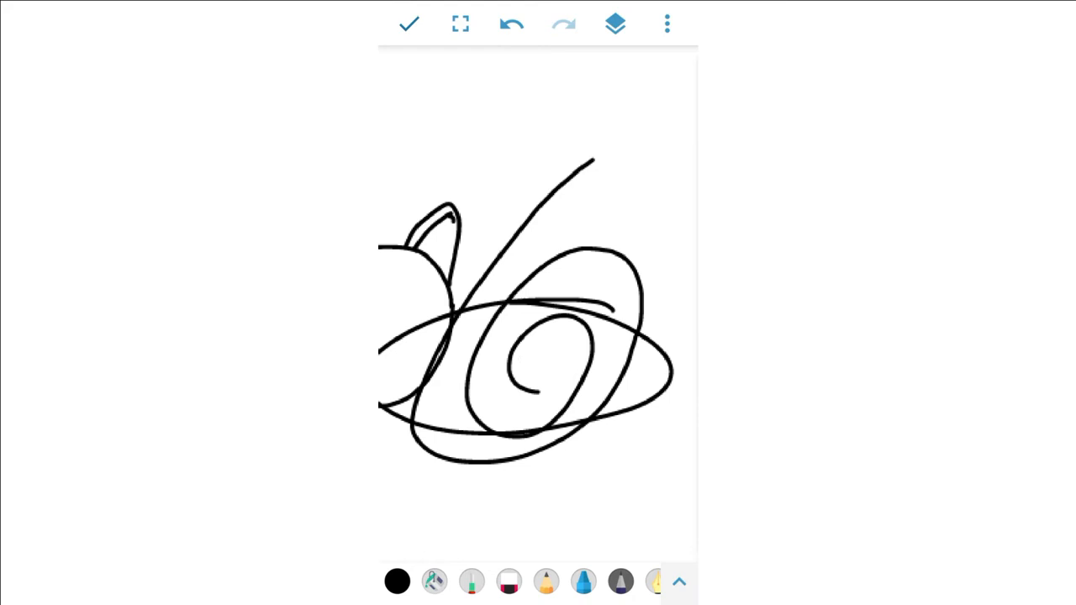
Undo the messy strokes and redraw a round head, two pointed ears and an oval body
{"action": "left_click", "coordinate": [511, 24]}
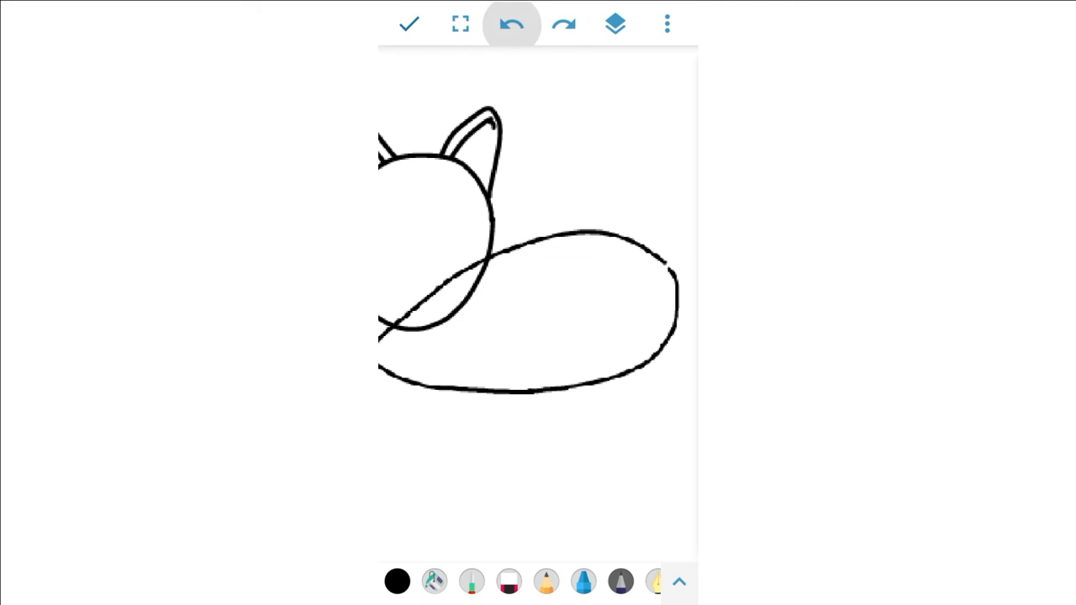
{"action": "left_click", "coordinate": [615, 24]}
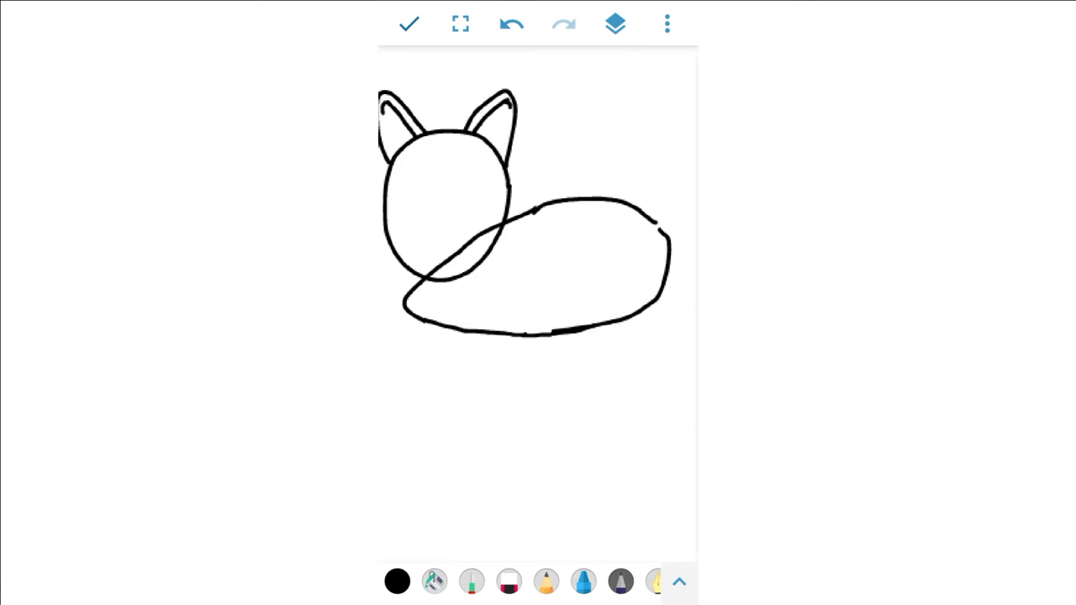
{"action": "left_click", "coordinate": [511, 23]}
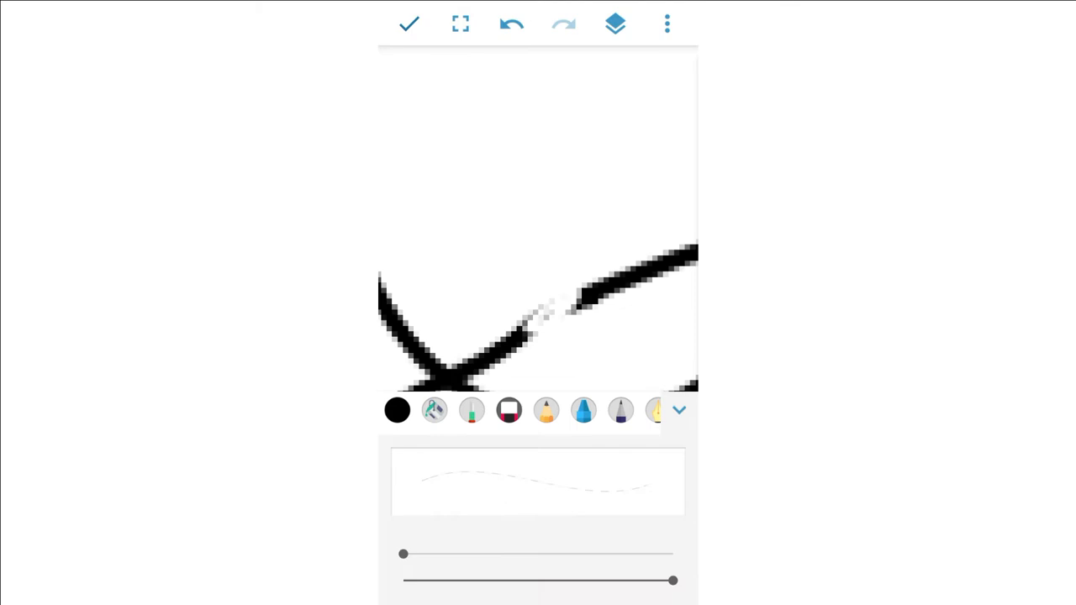
{"action": "left_click", "coordinate": [679, 410]}
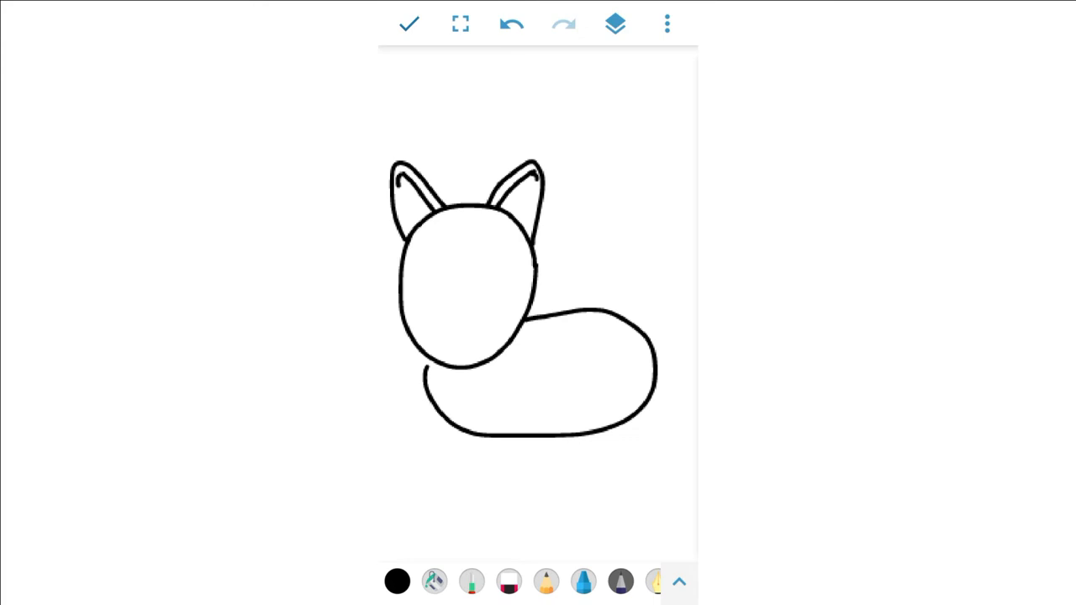
Draw a small face of two short eye marks and a dot nose inside the head
{"action": "left_click", "coordinate": [615, 23]}
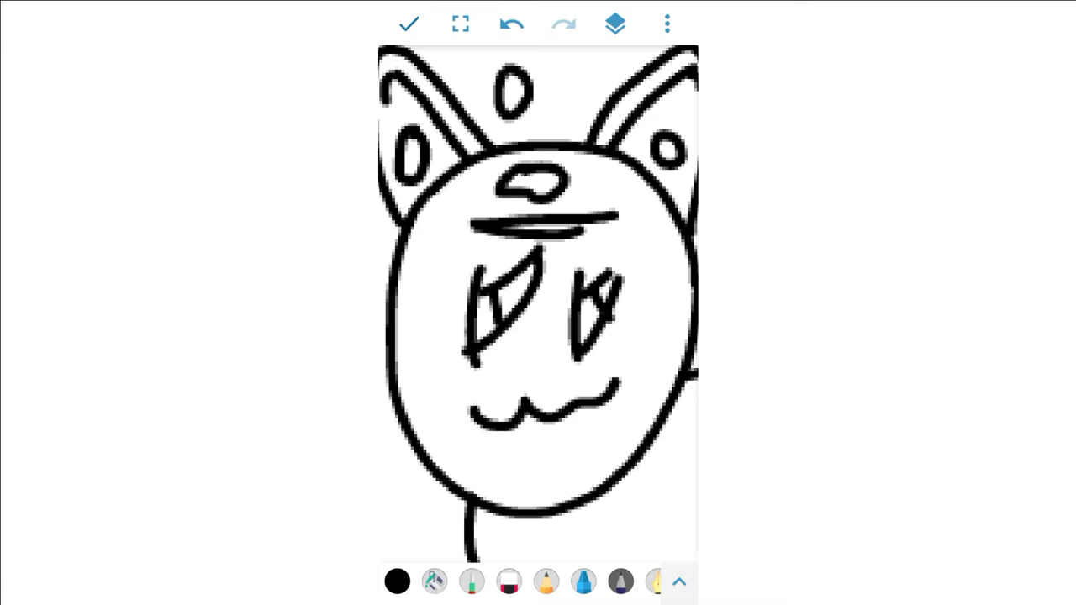
{"action": "left_click", "coordinate": [511, 23]}
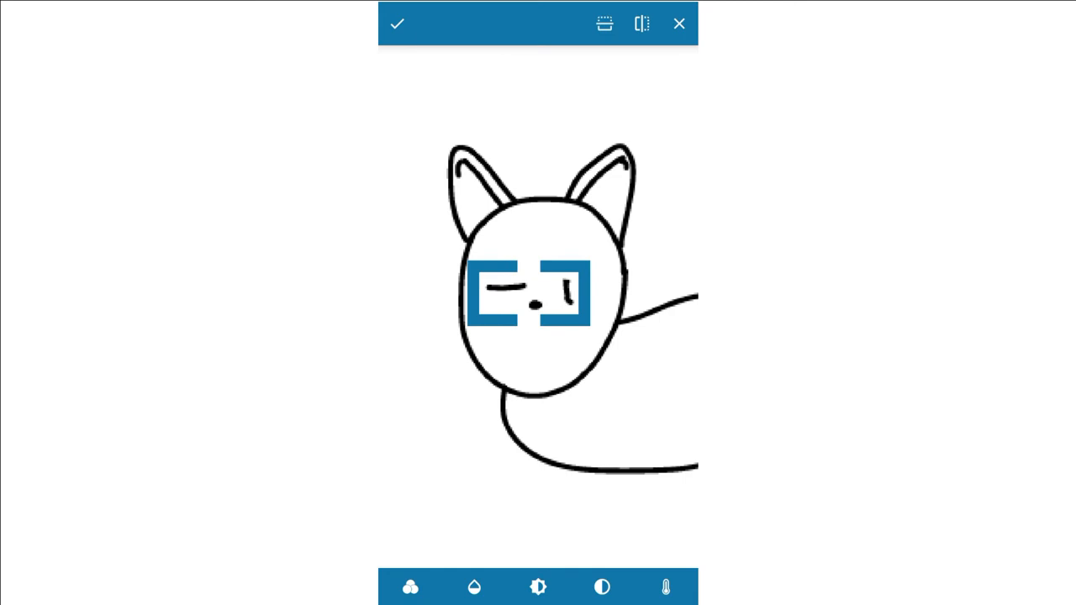
Reposition the eye and nose with the selection transform and touch up the eye strokes
{"action": "left_click", "coordinate": [397, 23]}
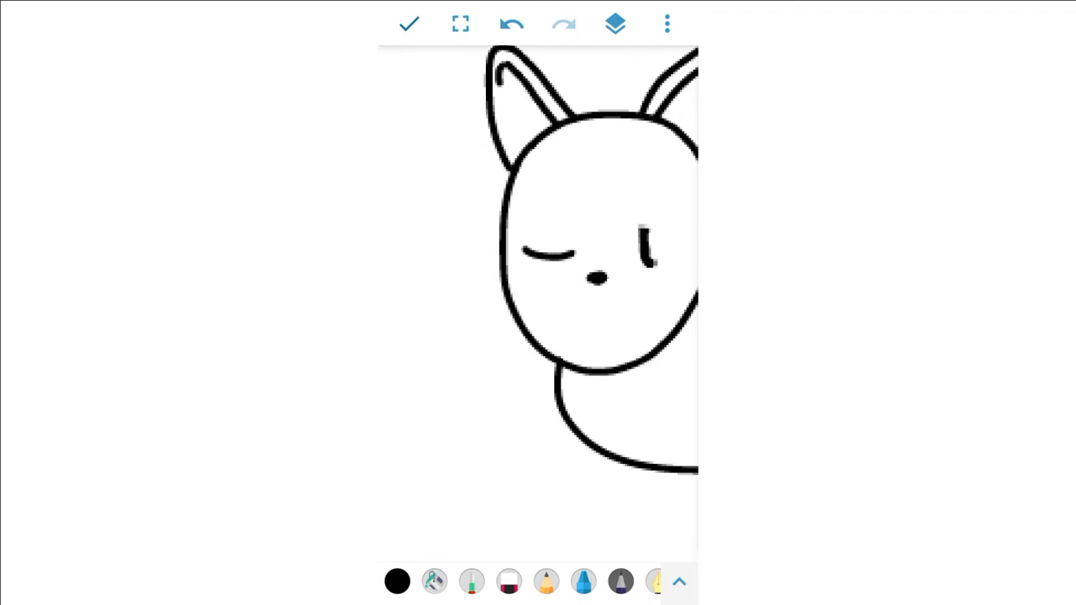
{"action": "left_click", "coordinate": [615, 24]}
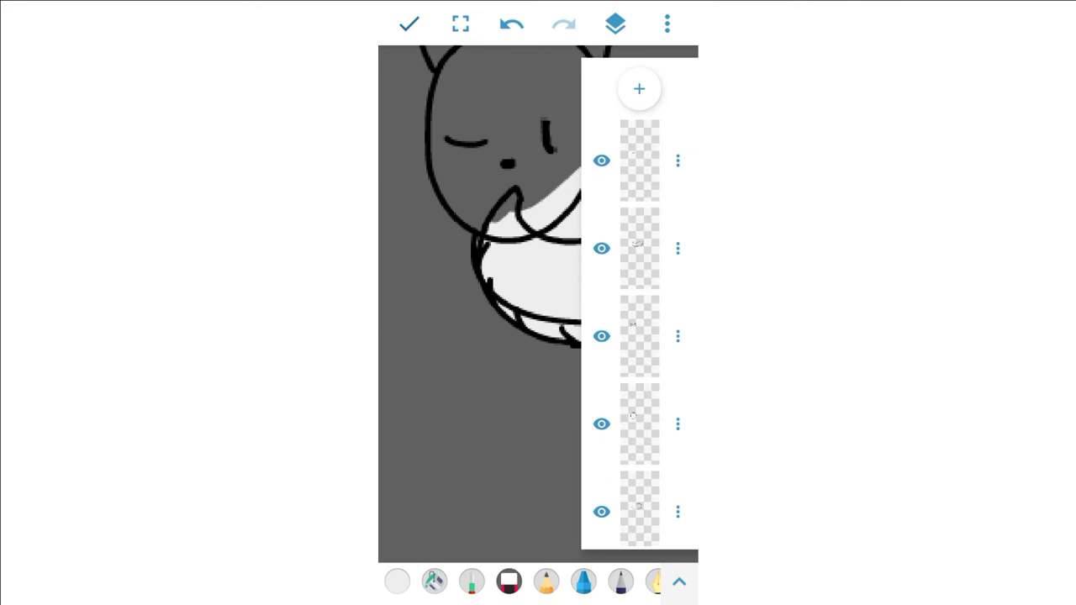
On new layers, fill the background dark gray and the head, ears and tail pale gray
{"action": "left_click", "coordinate": [615, 23]}
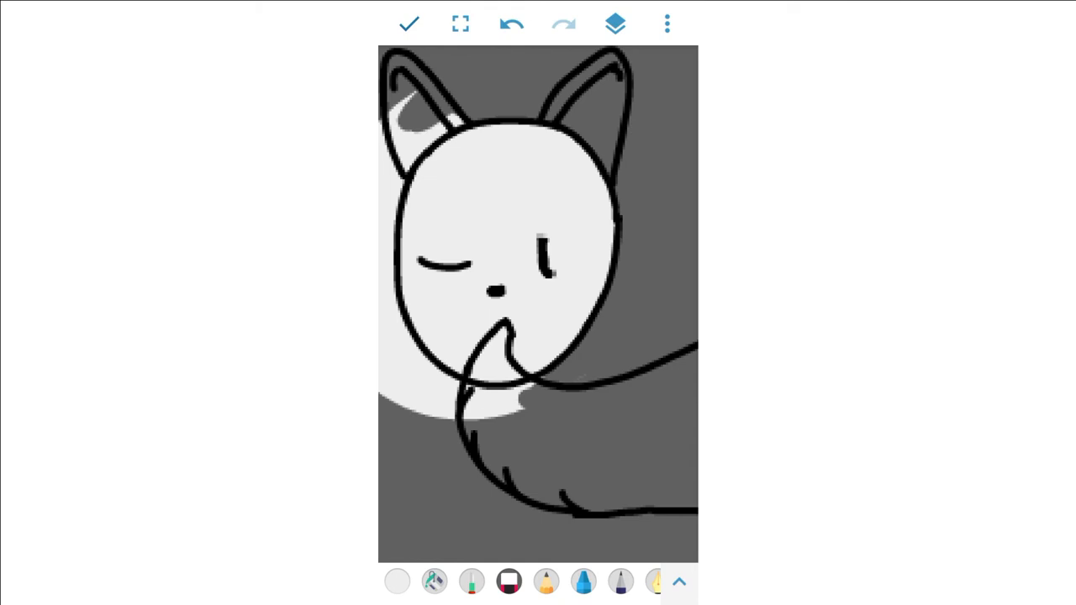
{"action": "left_click", "coordinate": [616, 23]}
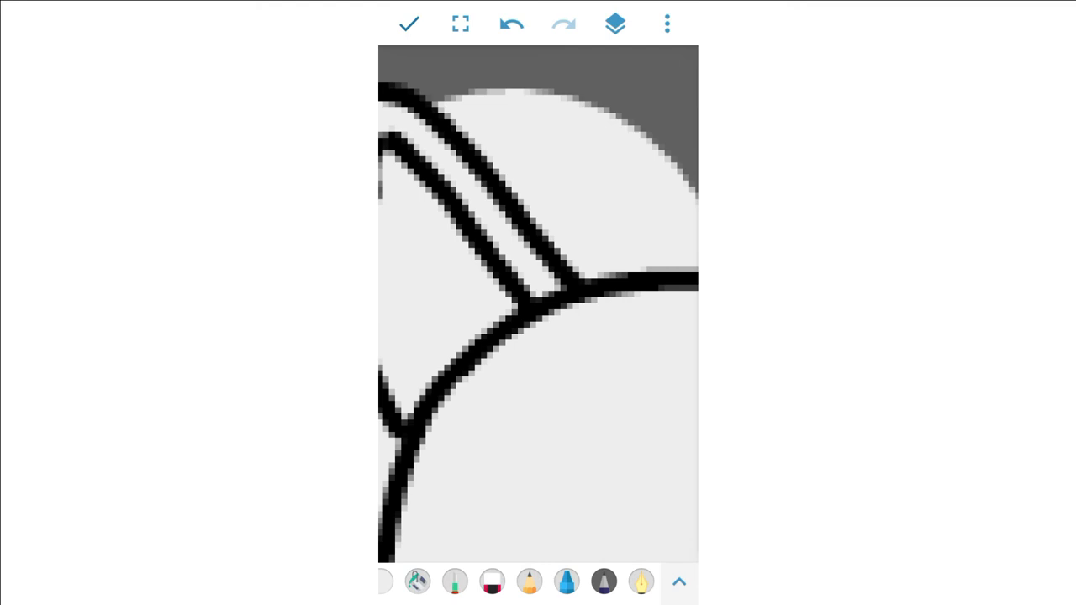
{"action": "left_click", "coordinate": [615, 23]}
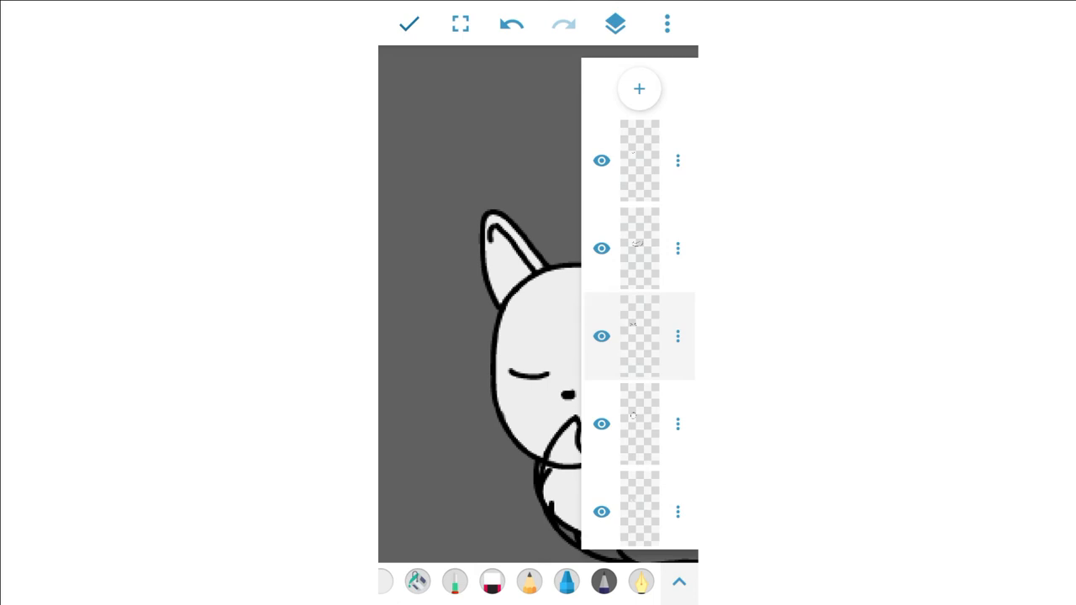
{"action": "left_click", "coordinate": [615, 23]}
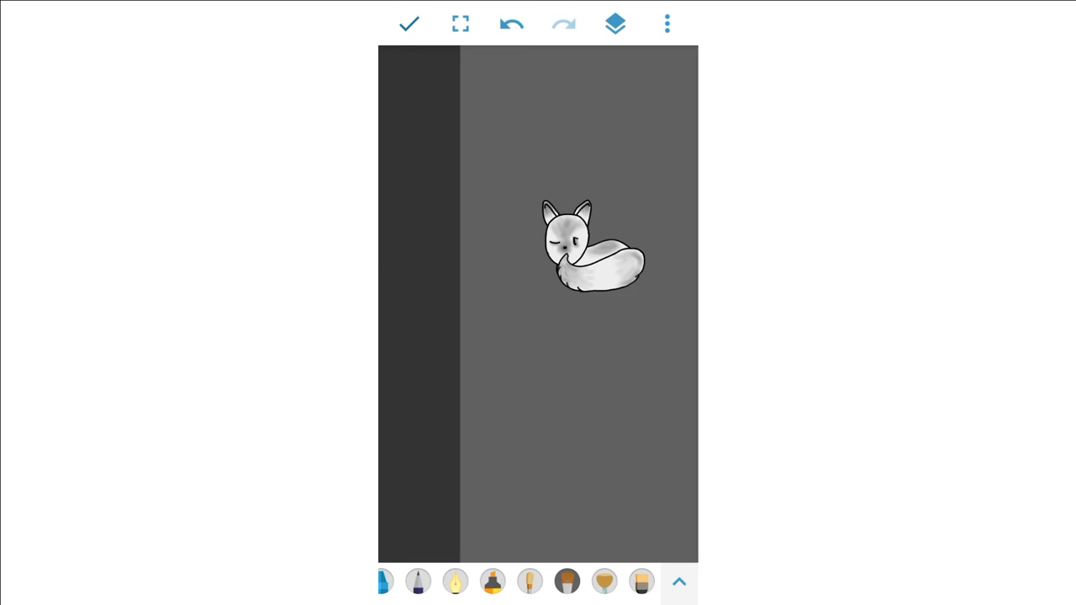
Shade the fox with mottled gray textured brushes and begin darkening the background
{"action": "left_click", "coordinate": [615, 23]}
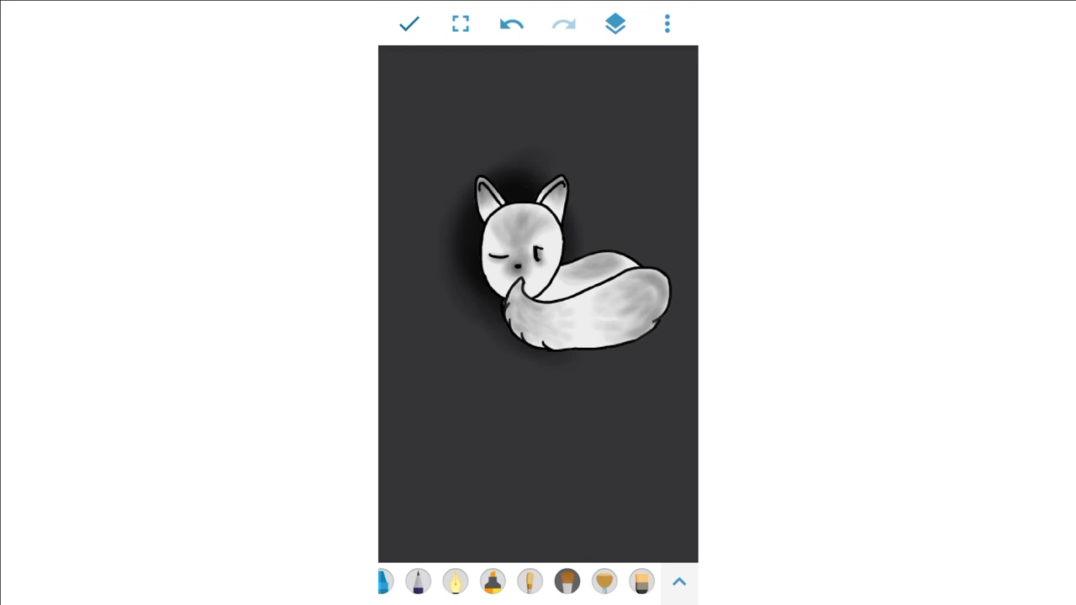
Airbrush a broad soft black glow around the fox on a layer beneath it
{"action": "left_click", "coordinate": [615, 23]}
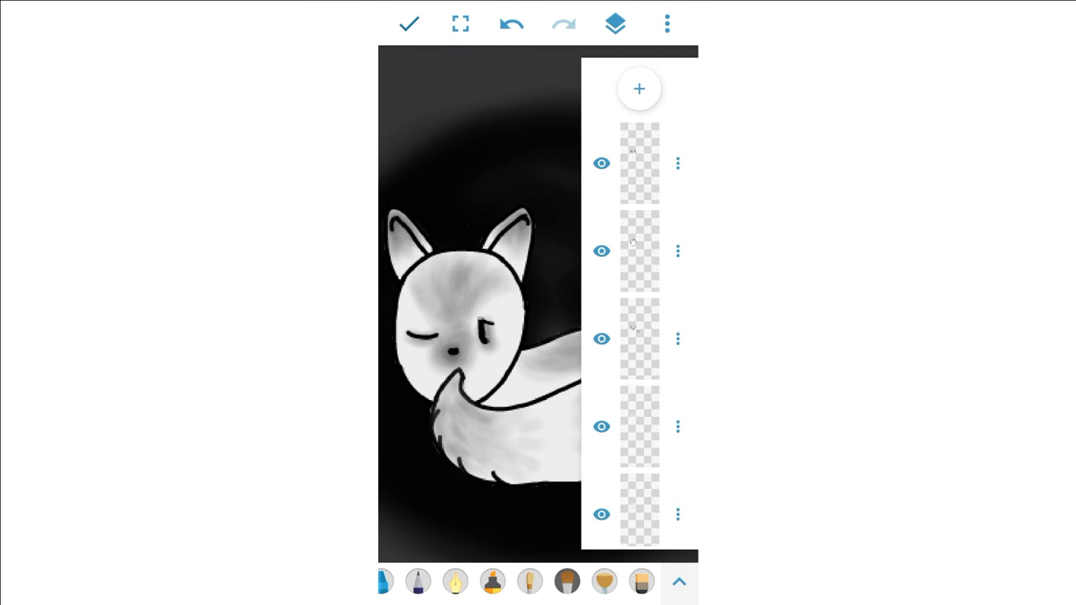
{"action": "left_click", "coordinate": [615, 24]}
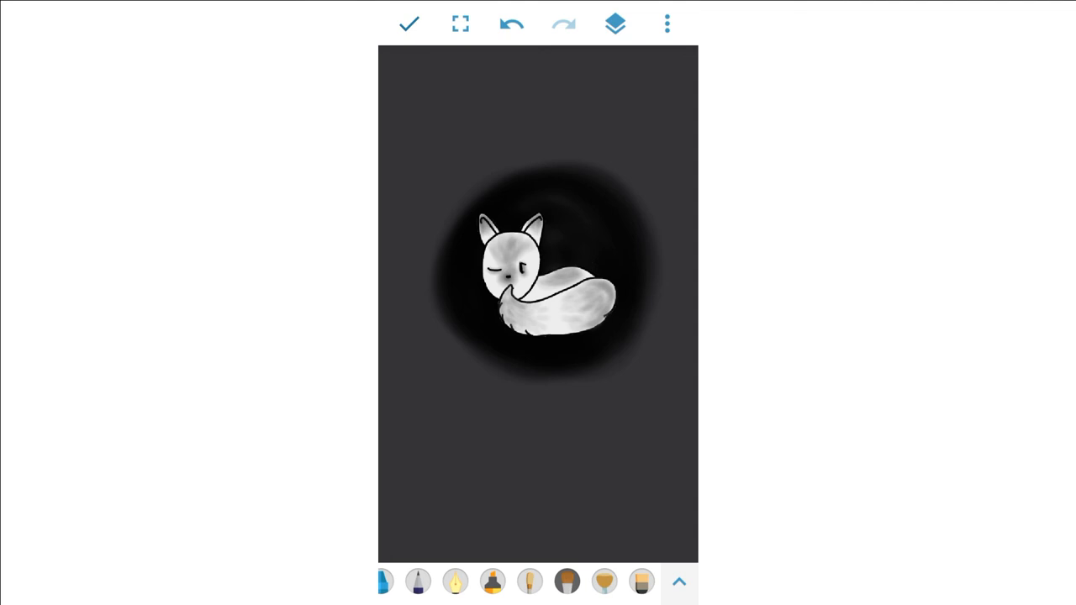